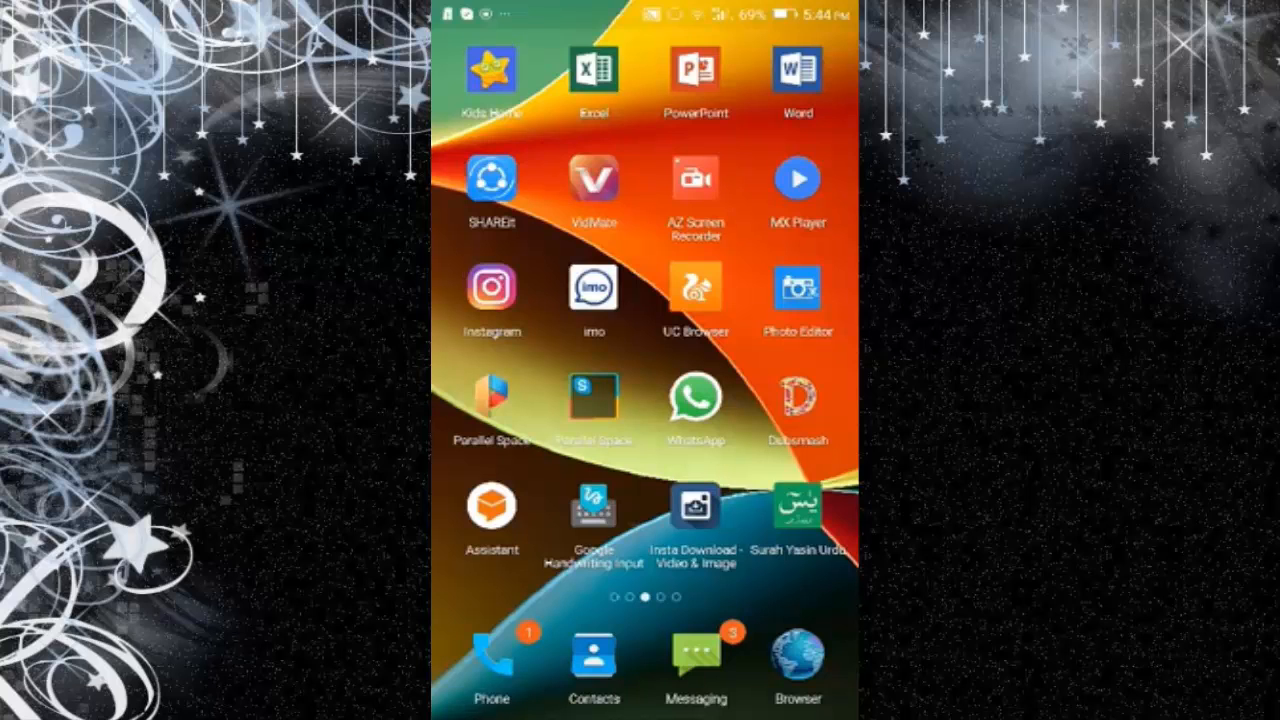
Step: Swipe the home screen over to reach the Play Store search with recent searches
scroll("left", 3)
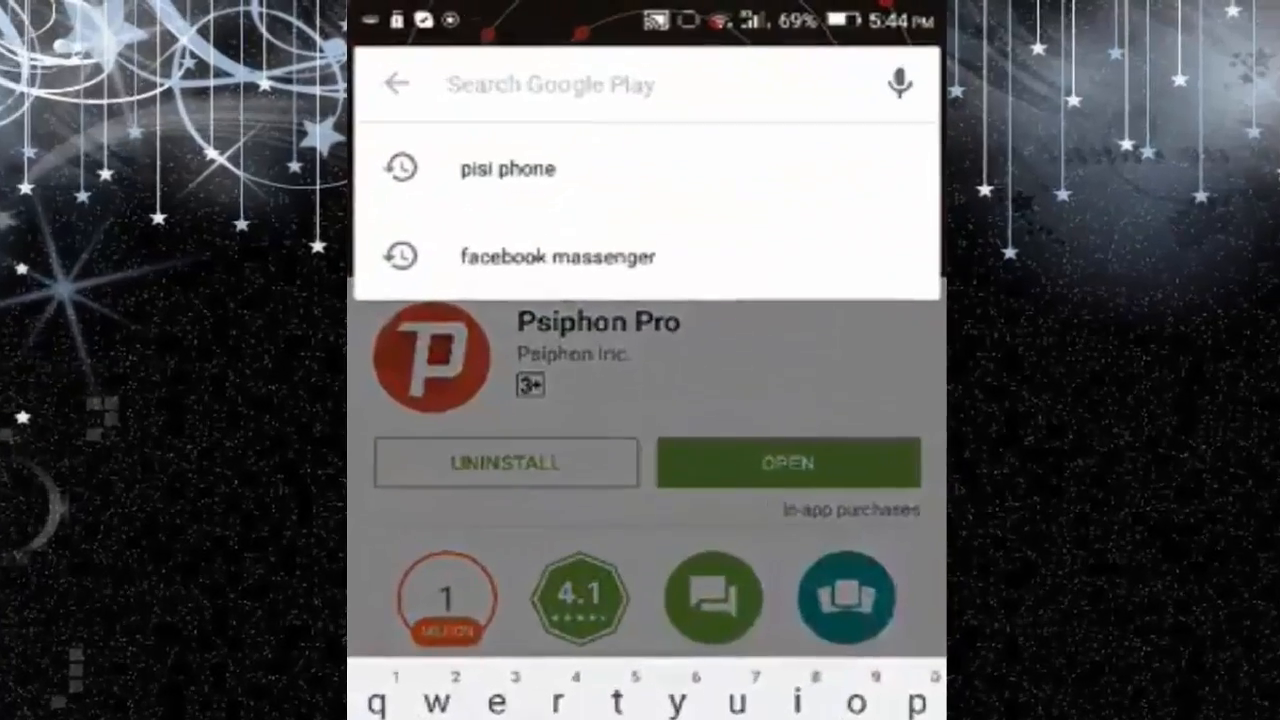
Step: Search 'pisi', pick the Psiphon suggestion, and launch Psiphon Pro from its listing
type("pisi p")
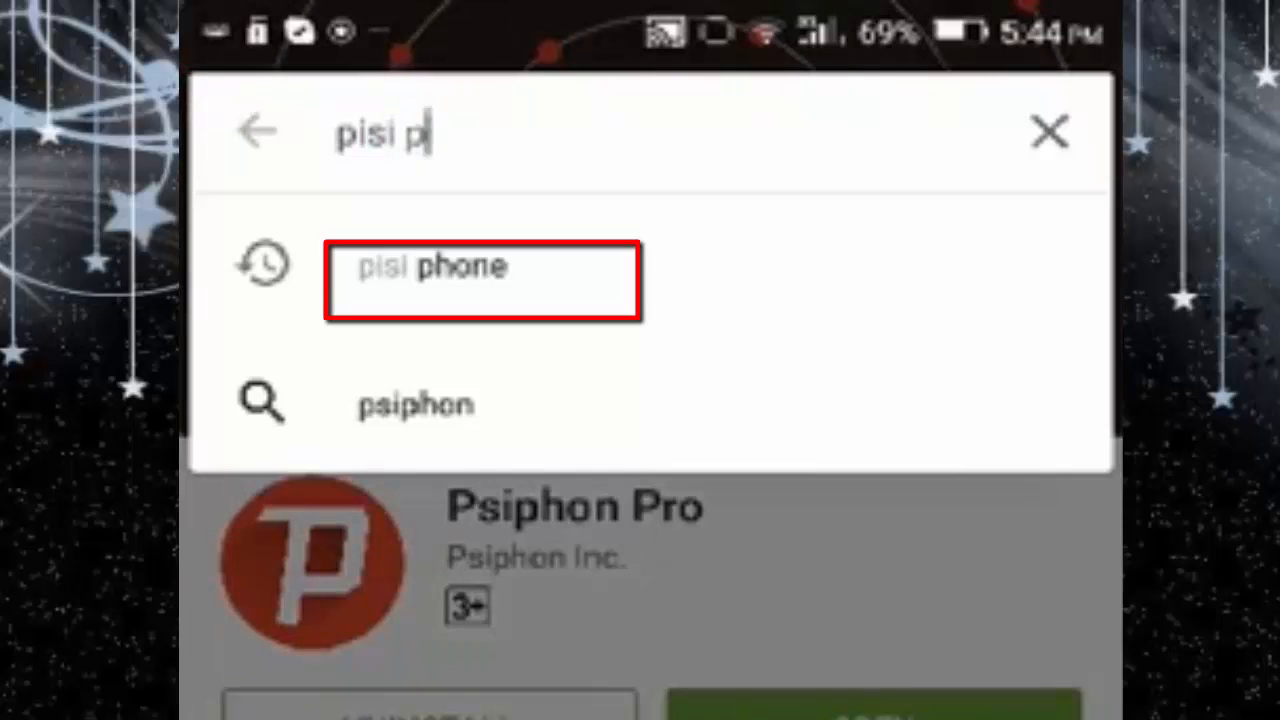
left_click(483, 265)
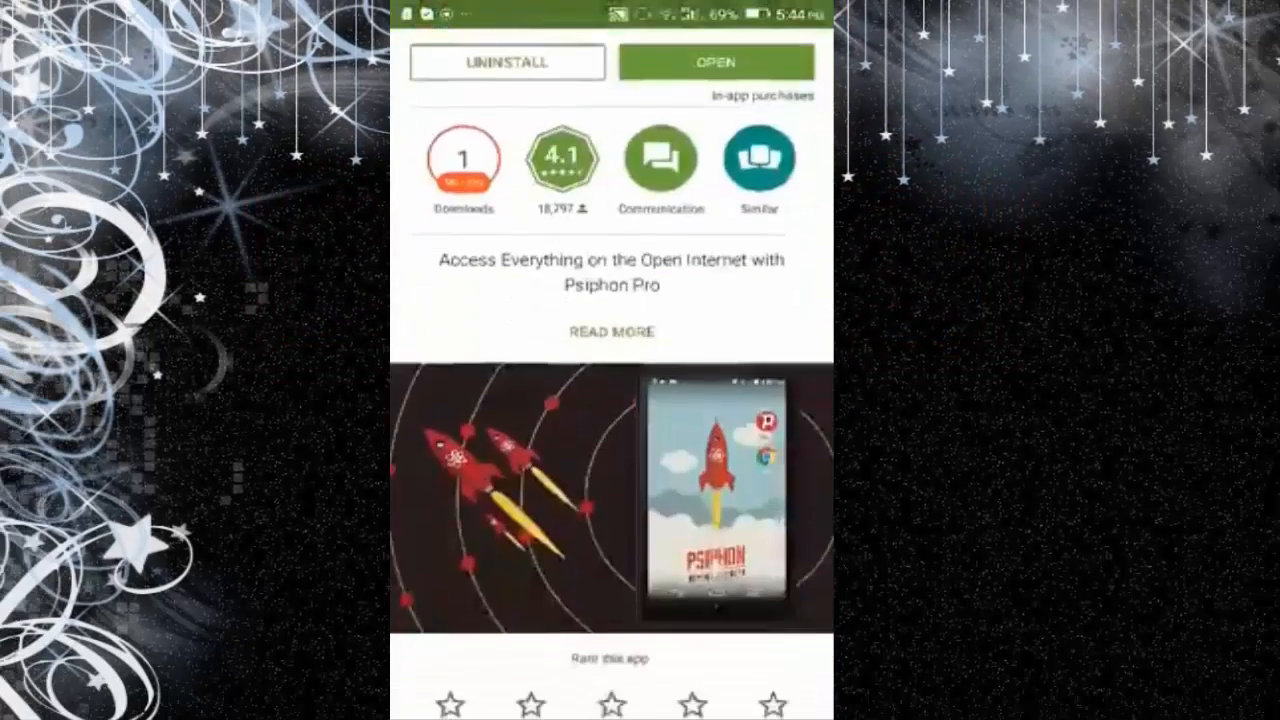
scroll("down", 3)
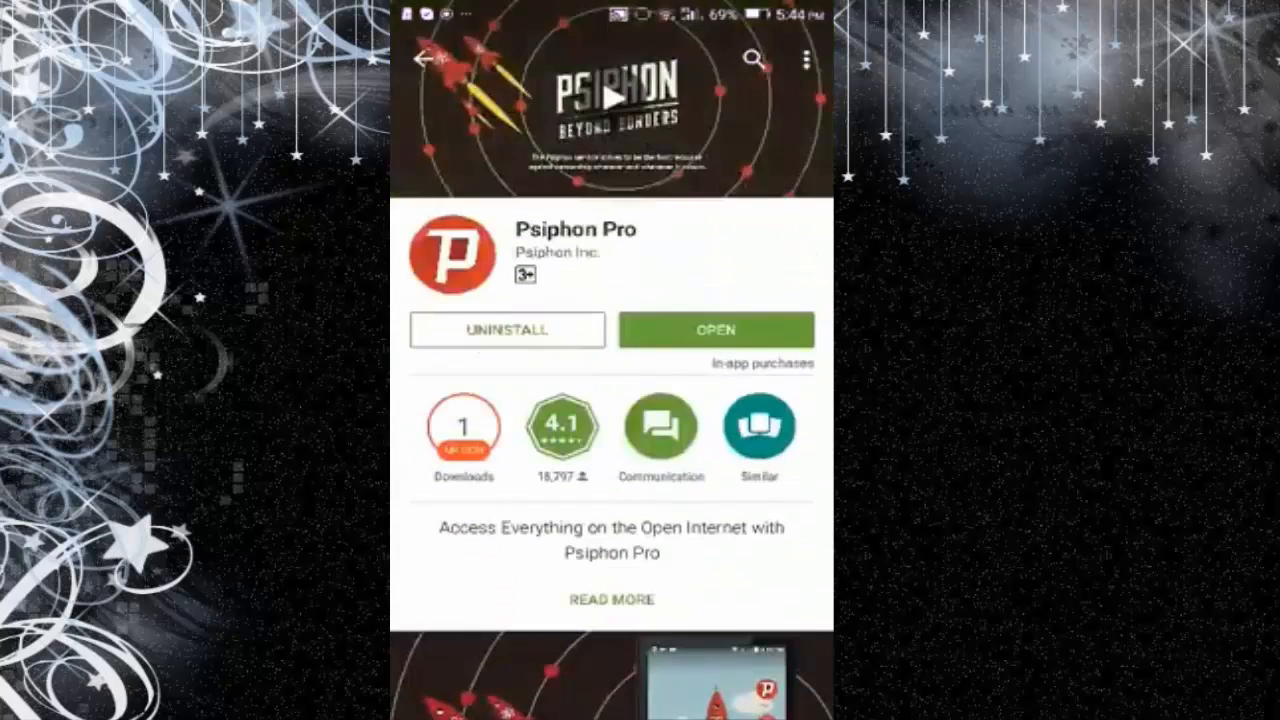
scroll("down", 3)
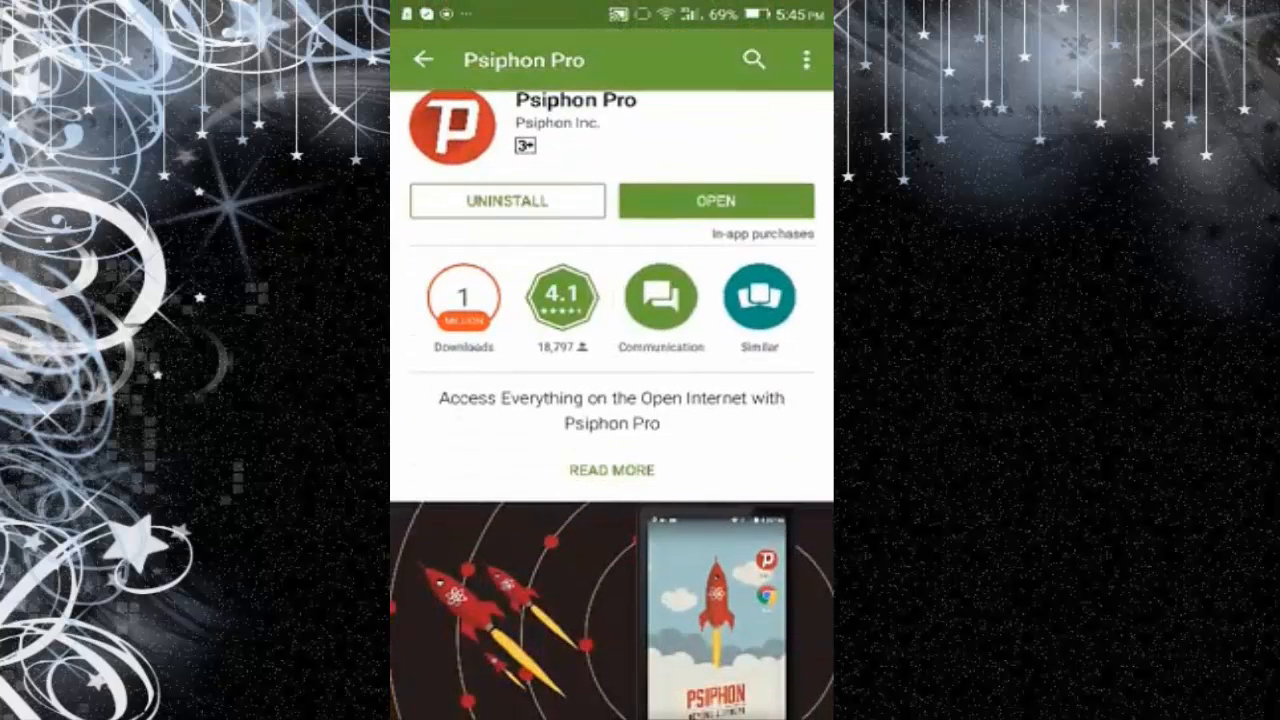
left_click(611, 470)
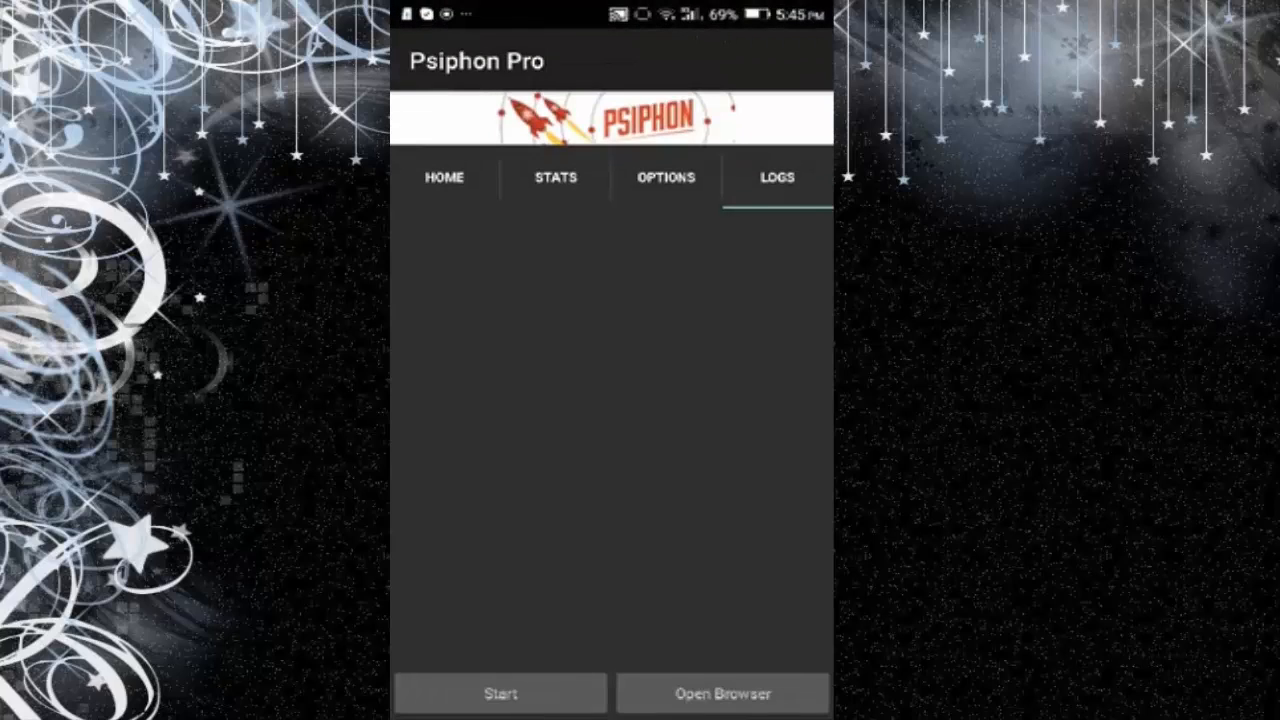
Step: View the Stats and Logs tabs, then return to Home showing client version 121
left_click(555, 177)
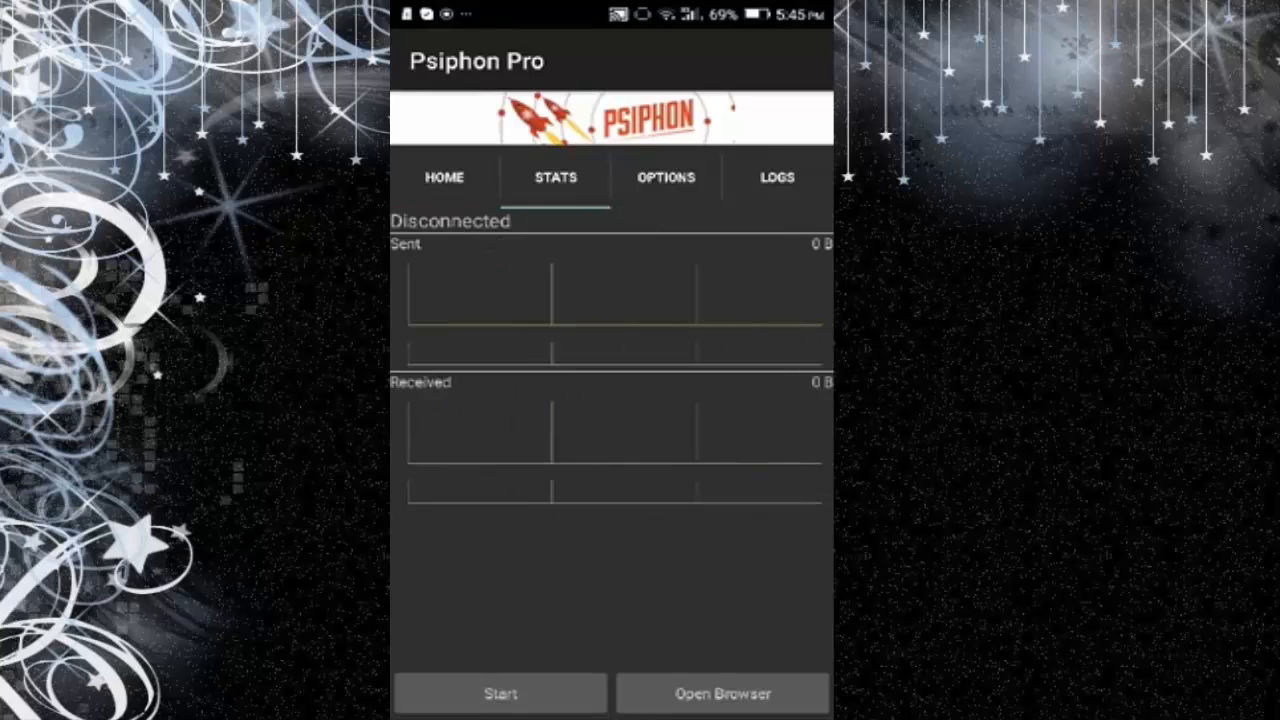
left_click(777, 177)
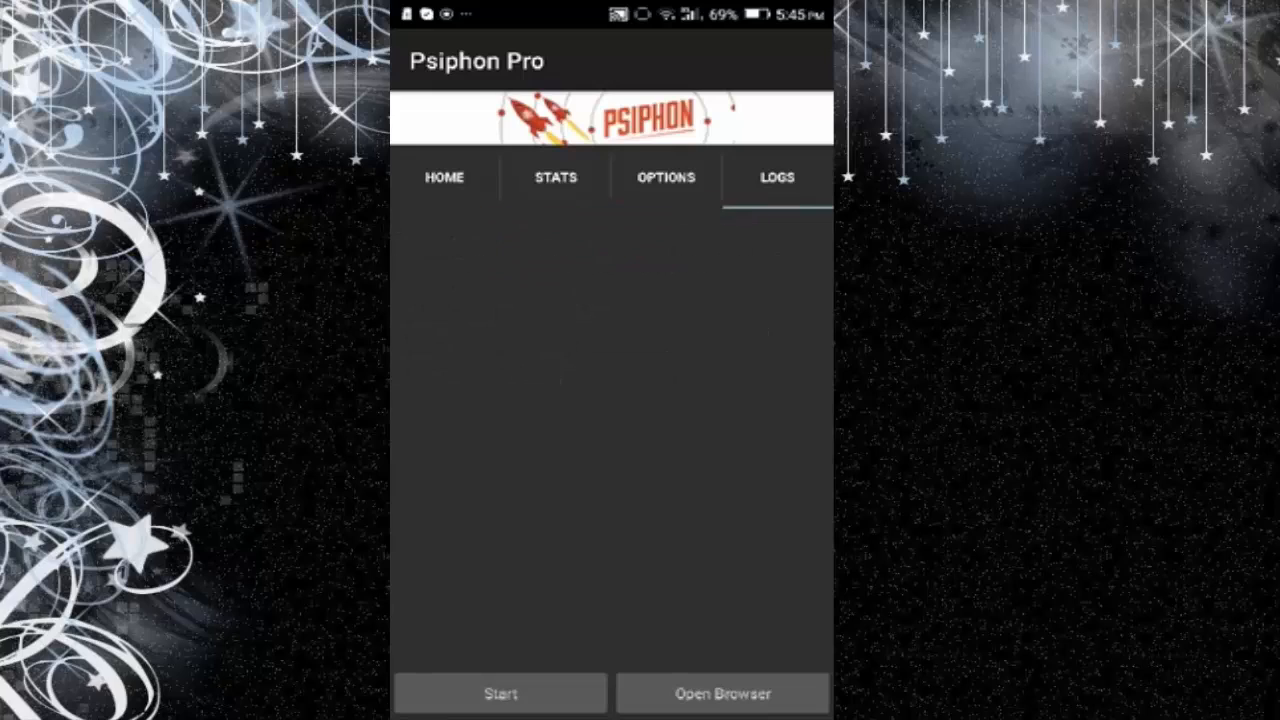
left_click(444, 177)
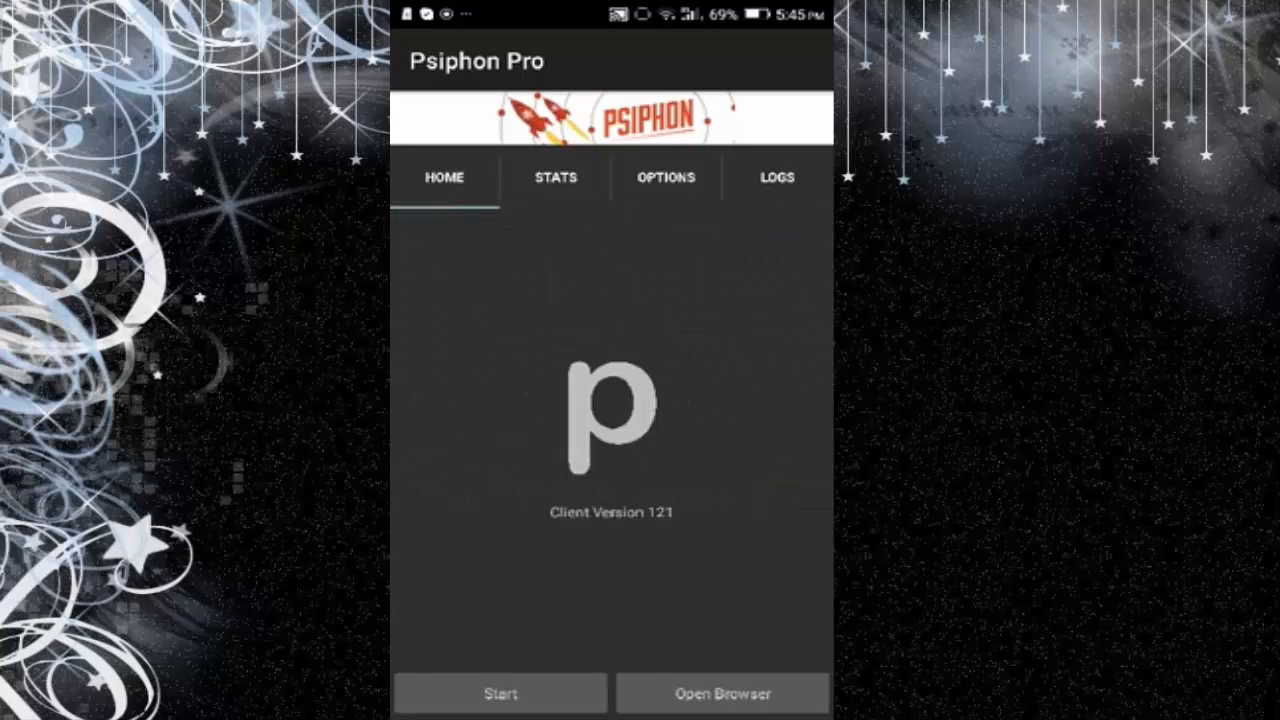
Step: Start the Psiphon tunnel and check the Stats and Options tabs
left_click(500, 692)
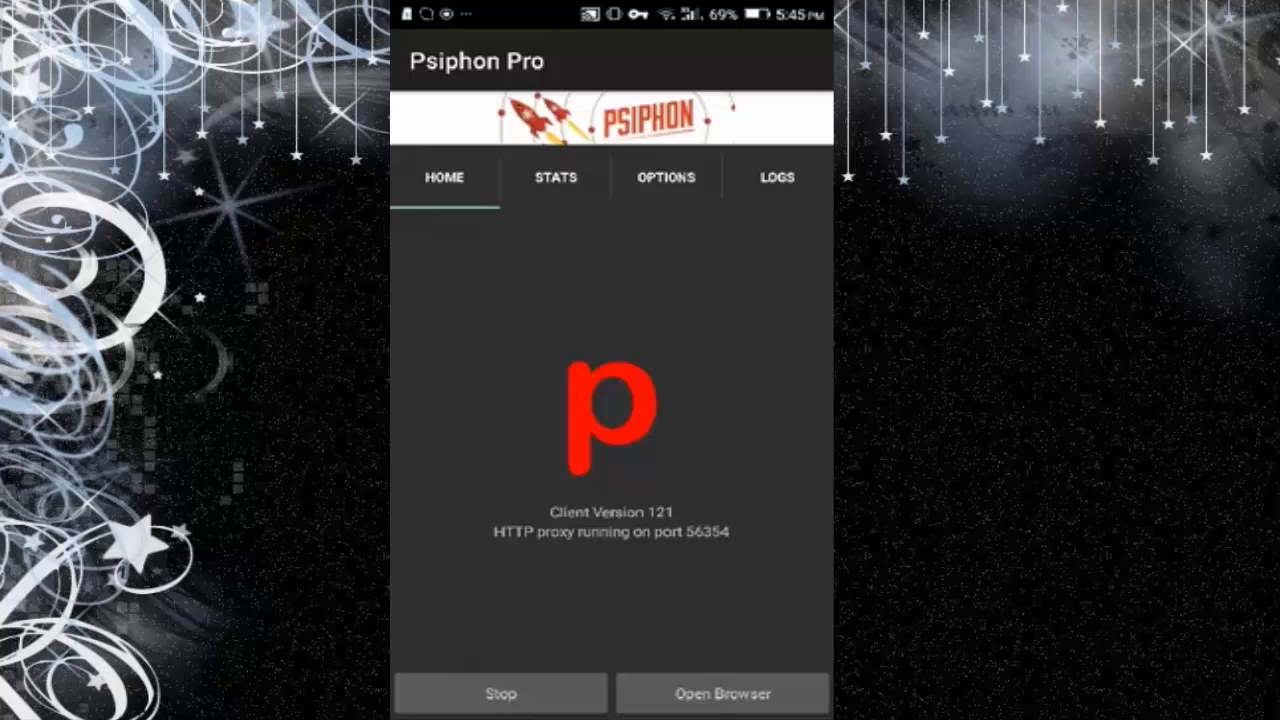
left_click(555, 177)
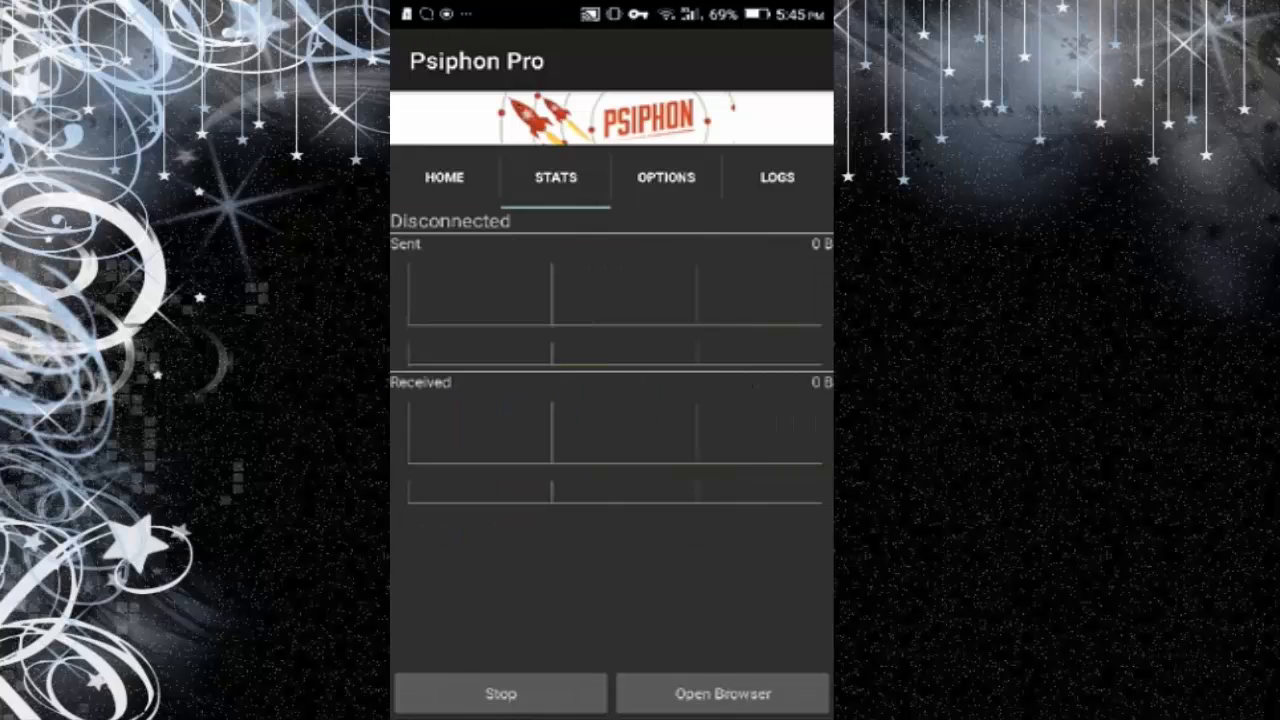
left_click(666, 177)
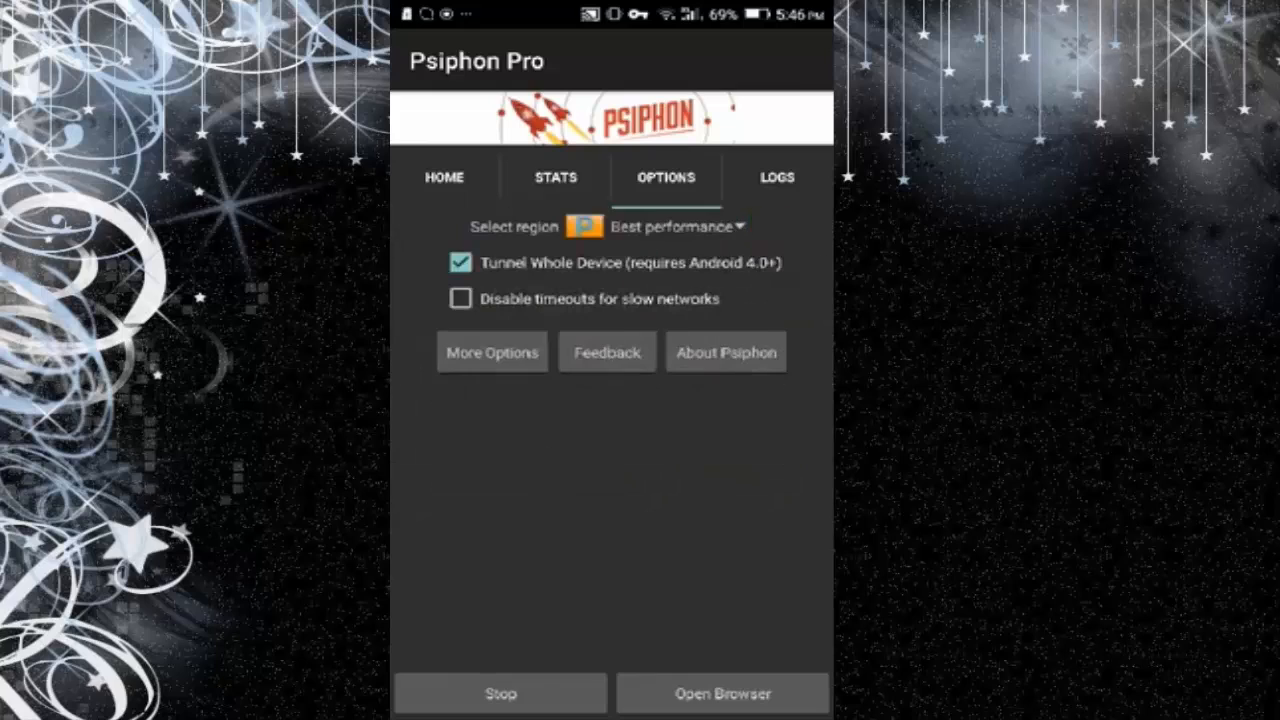
Step: Confirm live data transfer in Stats, then leave Psiphon running for the home screen
left_click(444, 177)
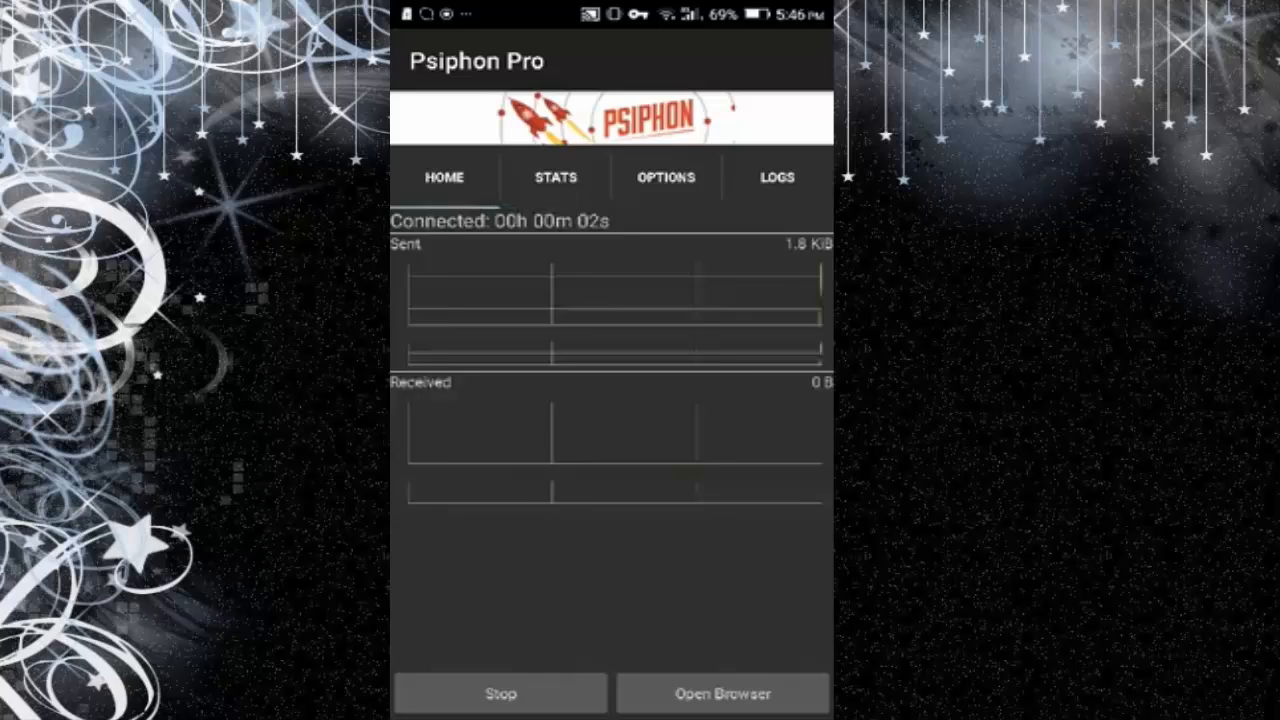
left_click(555, 177)
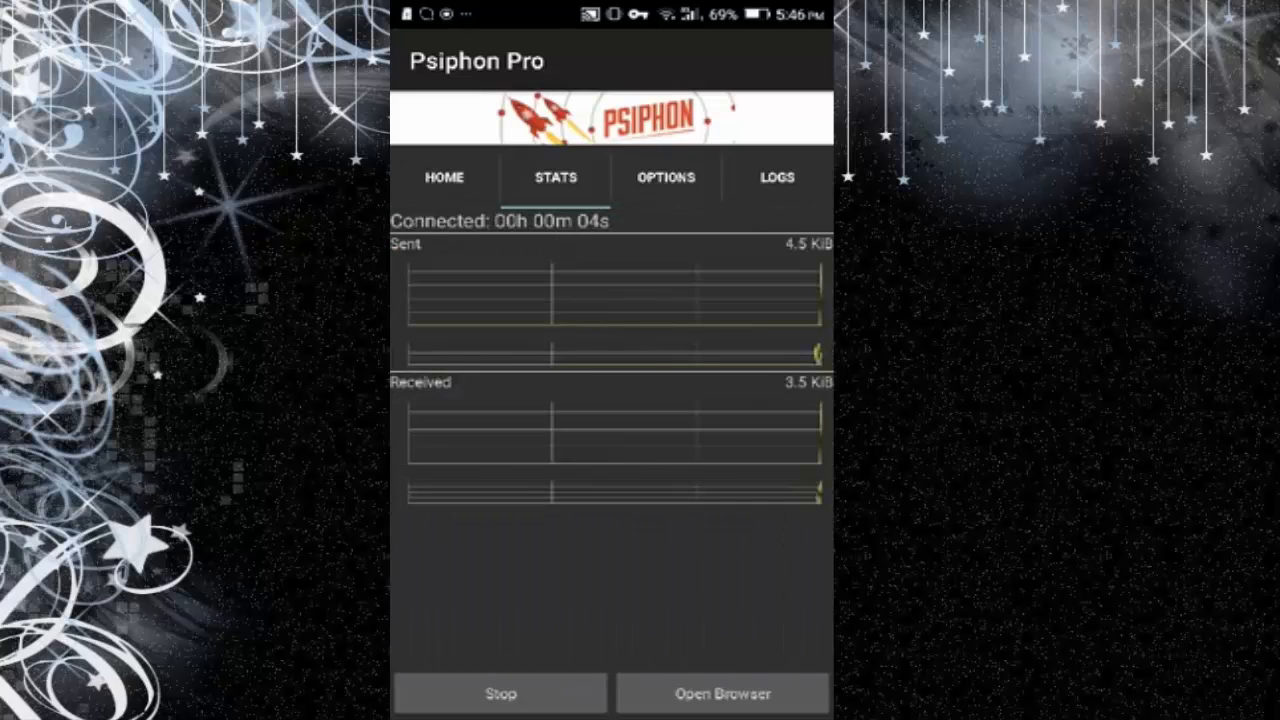
left_click(444, 177)
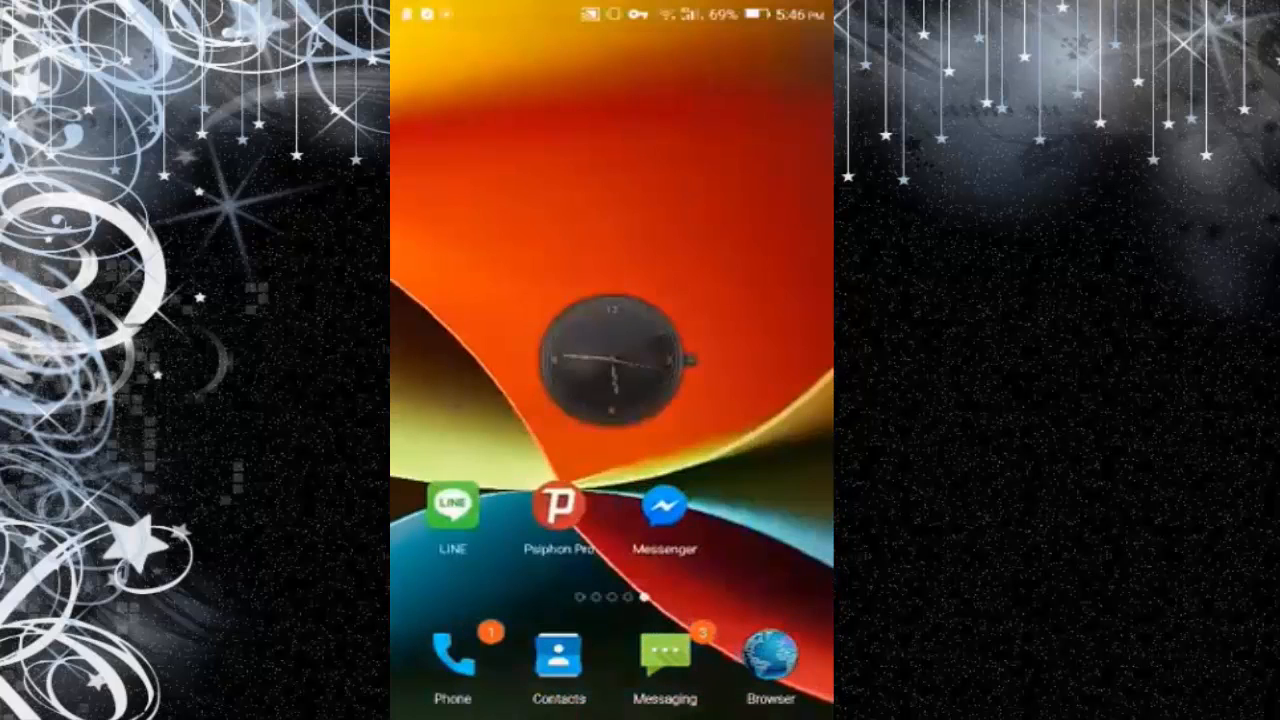
Step: Launch Messenger from its home-screen icon, opening a chat conversation
left_click(663, 505)
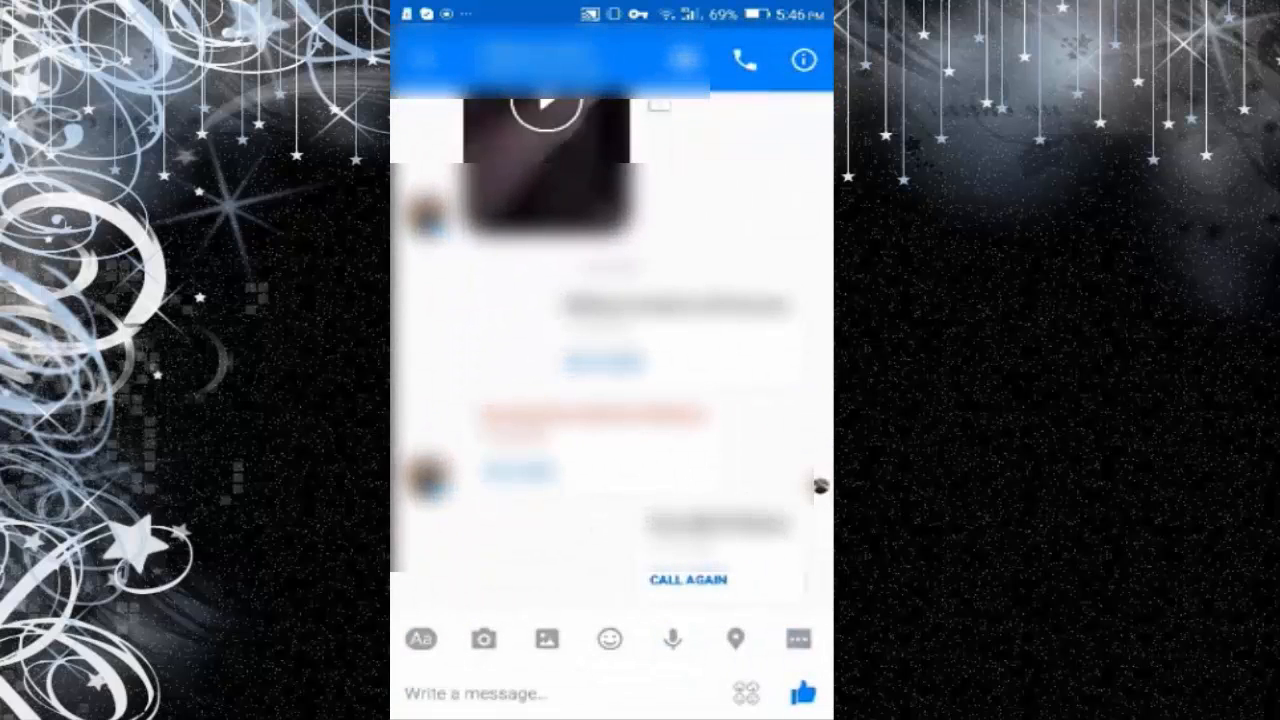
Step: Call the contact through Messenger, end the call, and return to the home screen
left_click(687, 579)
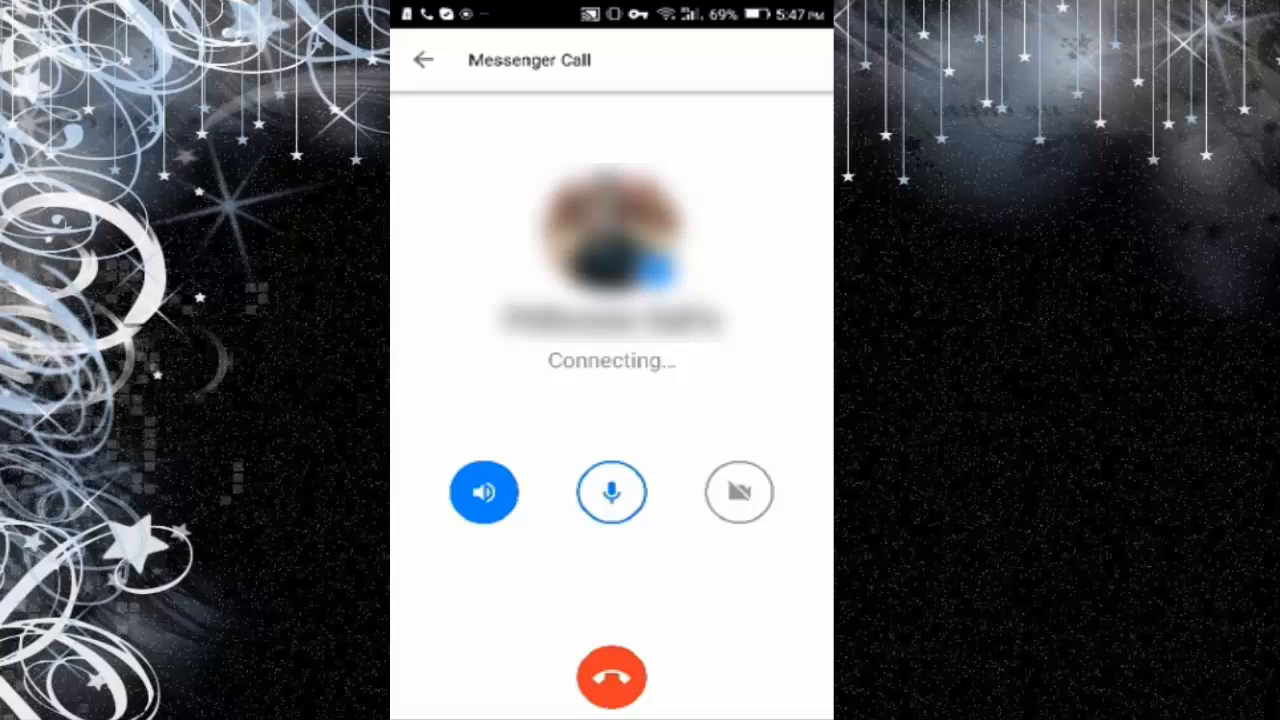
left_click(738, 492)
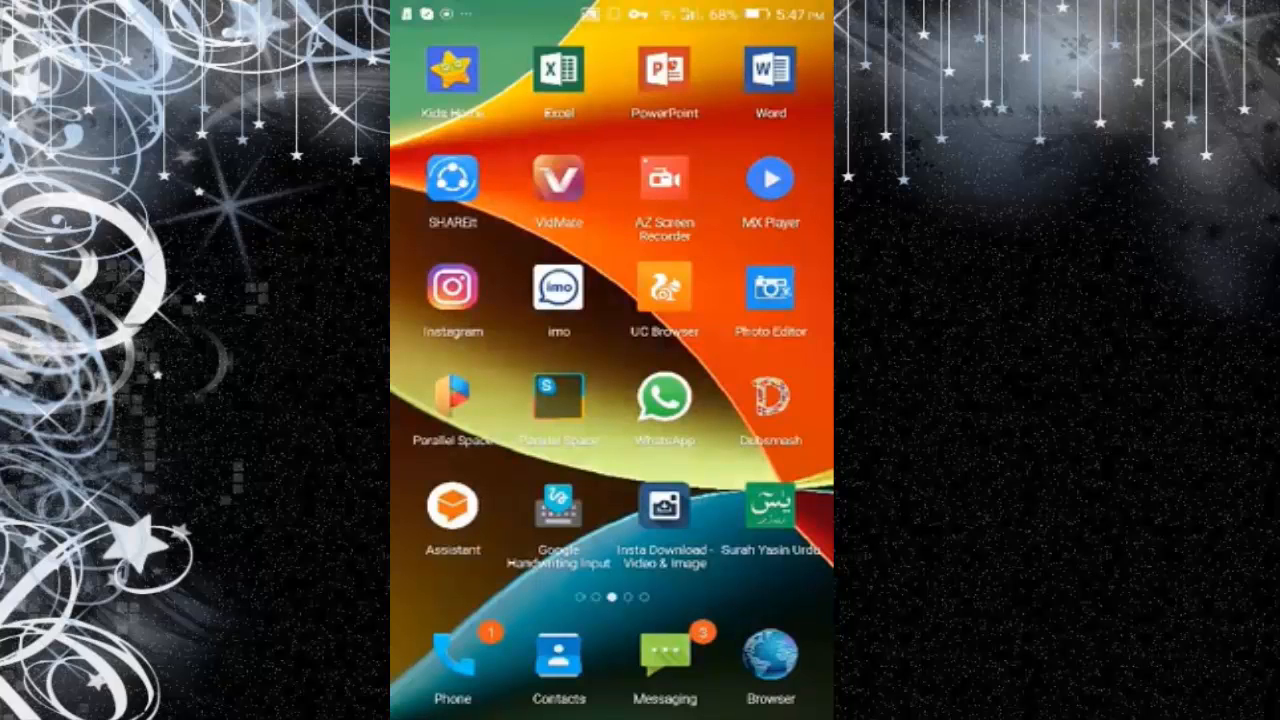
scroll("left", 3)
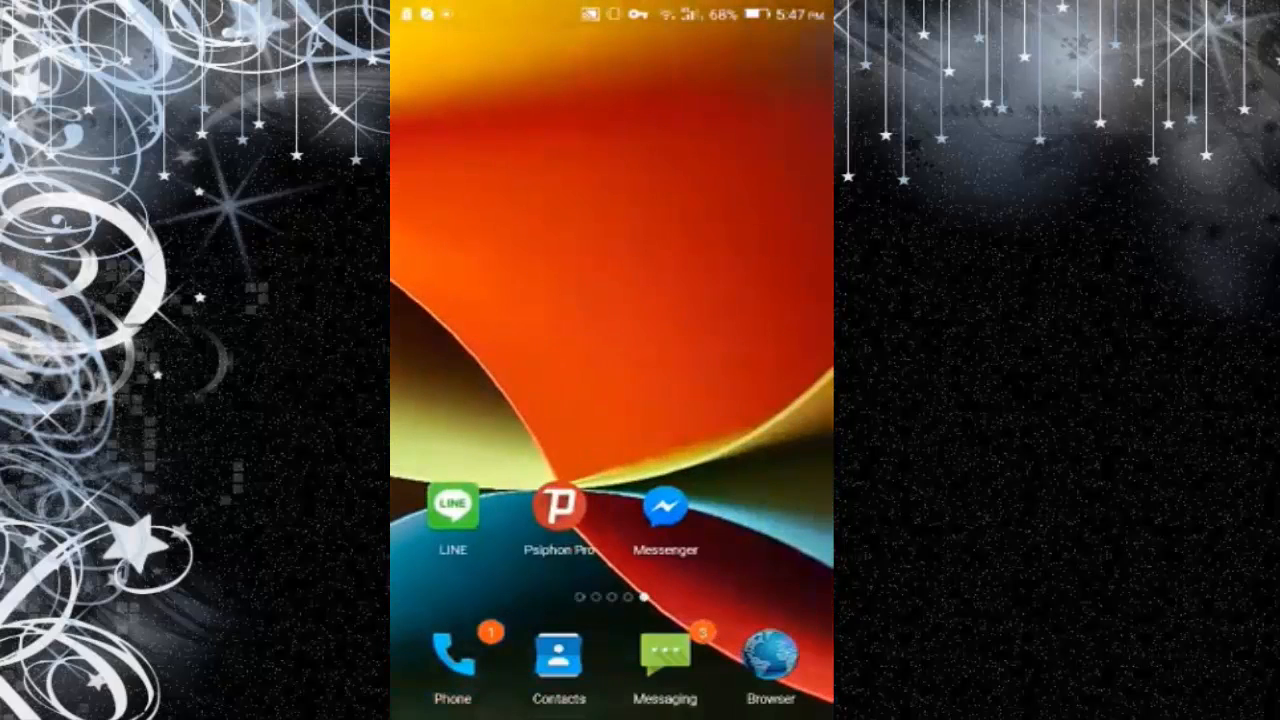